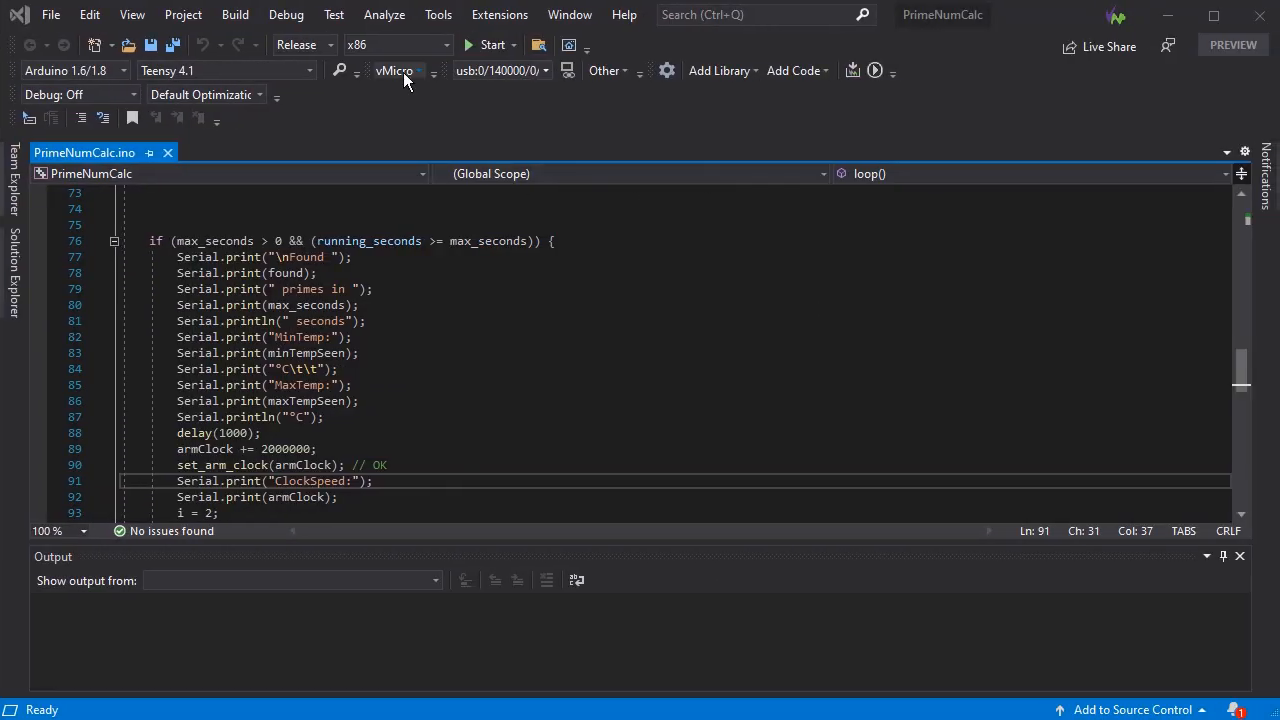
- Expand the Teensy 4.1 CPU Speed choices to select 1,008 GHz overclock
{"action": "left_click", "coordinate": [394, 70]}
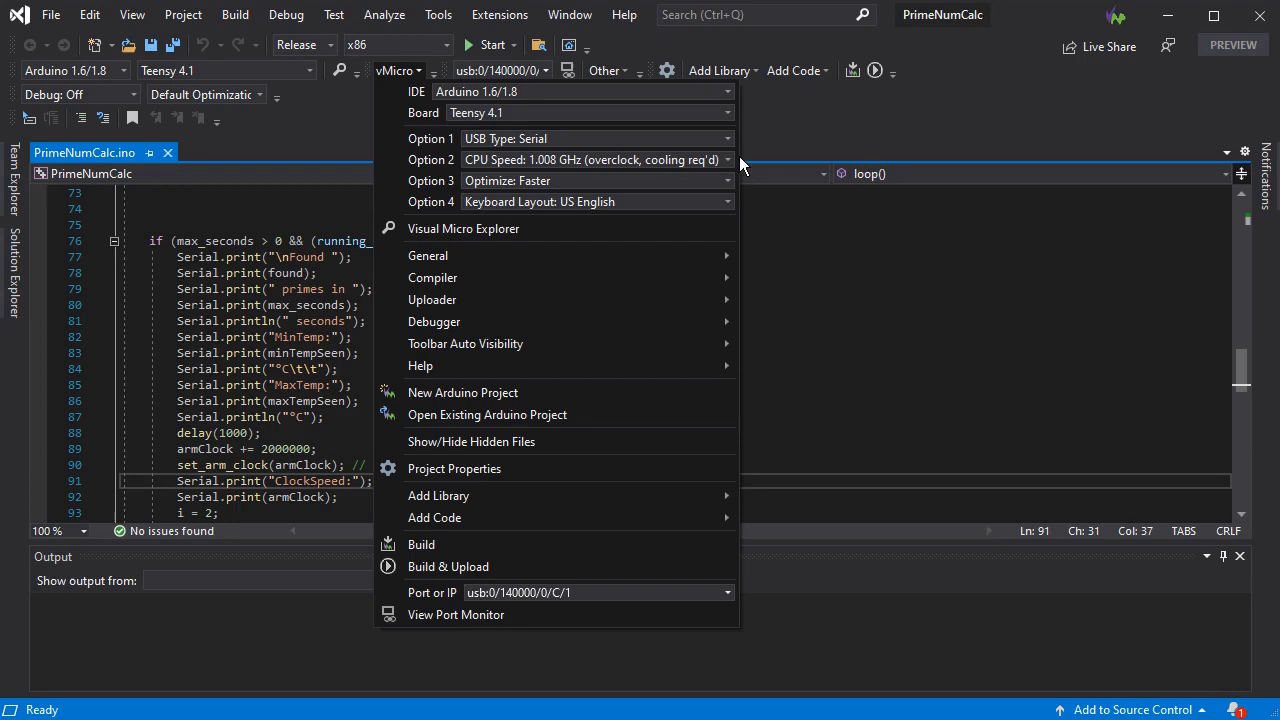
{"action": "left_click", "coordinate": [728, 160]}
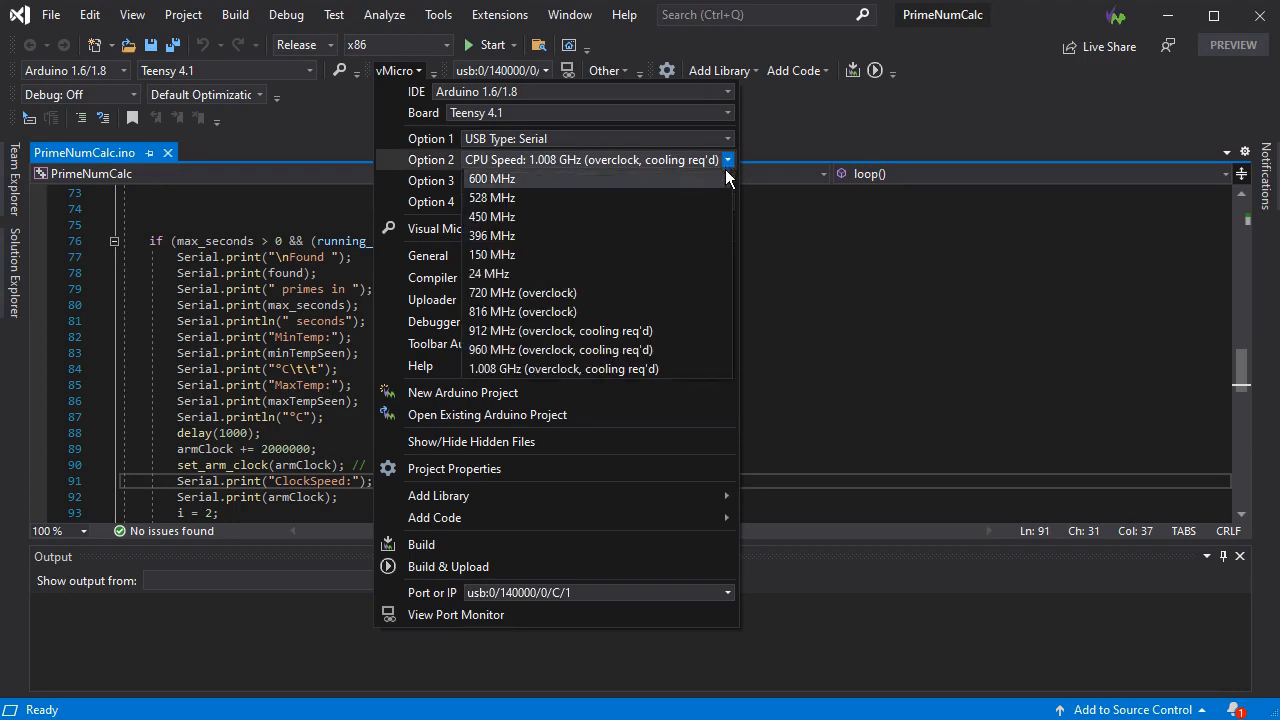
{"action": "mouse_move", "coordinate": [722, 188]}
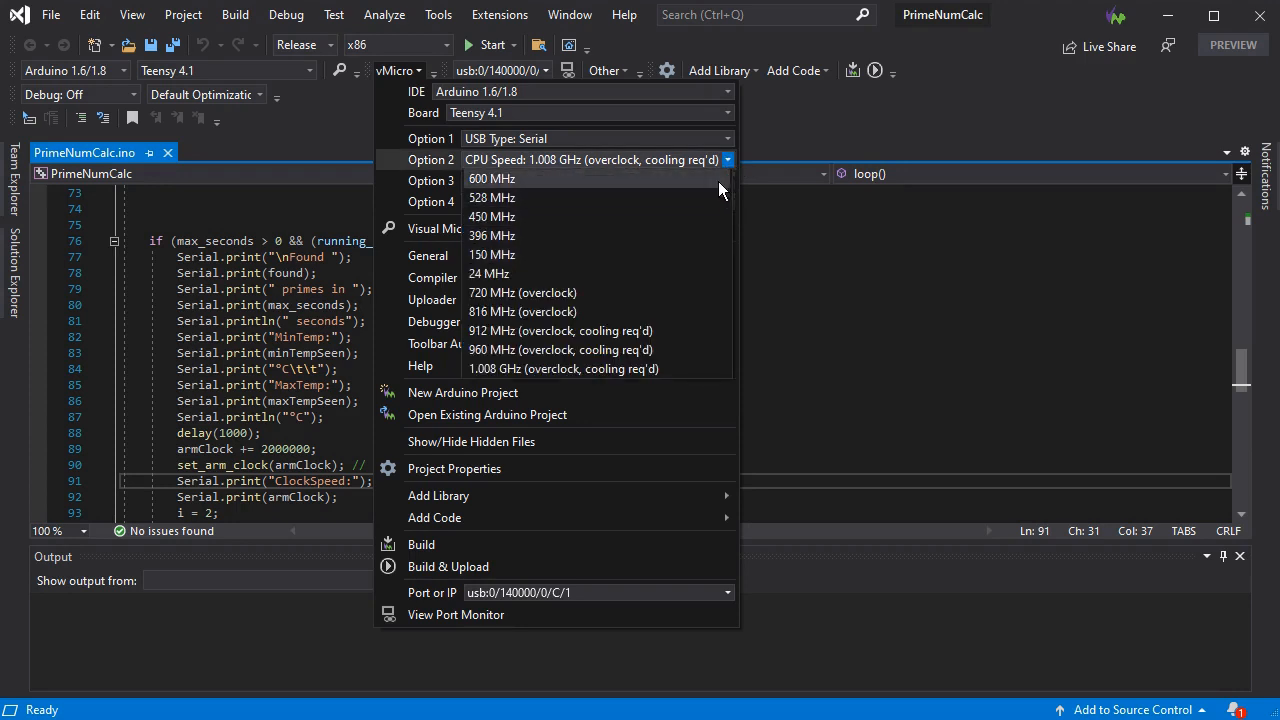
{"action": "mouse_move", "coordinate": [720, 292]}
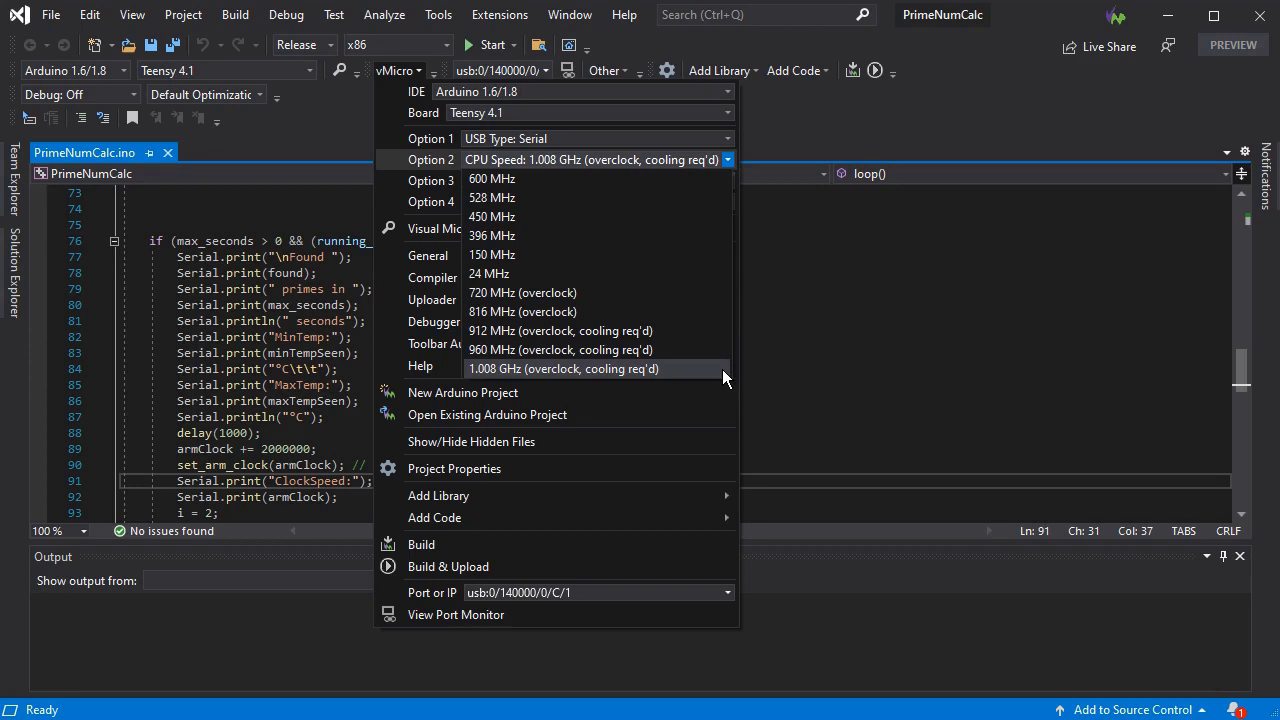
{"action": "mouse_move", "coordinate": [714, 374]}
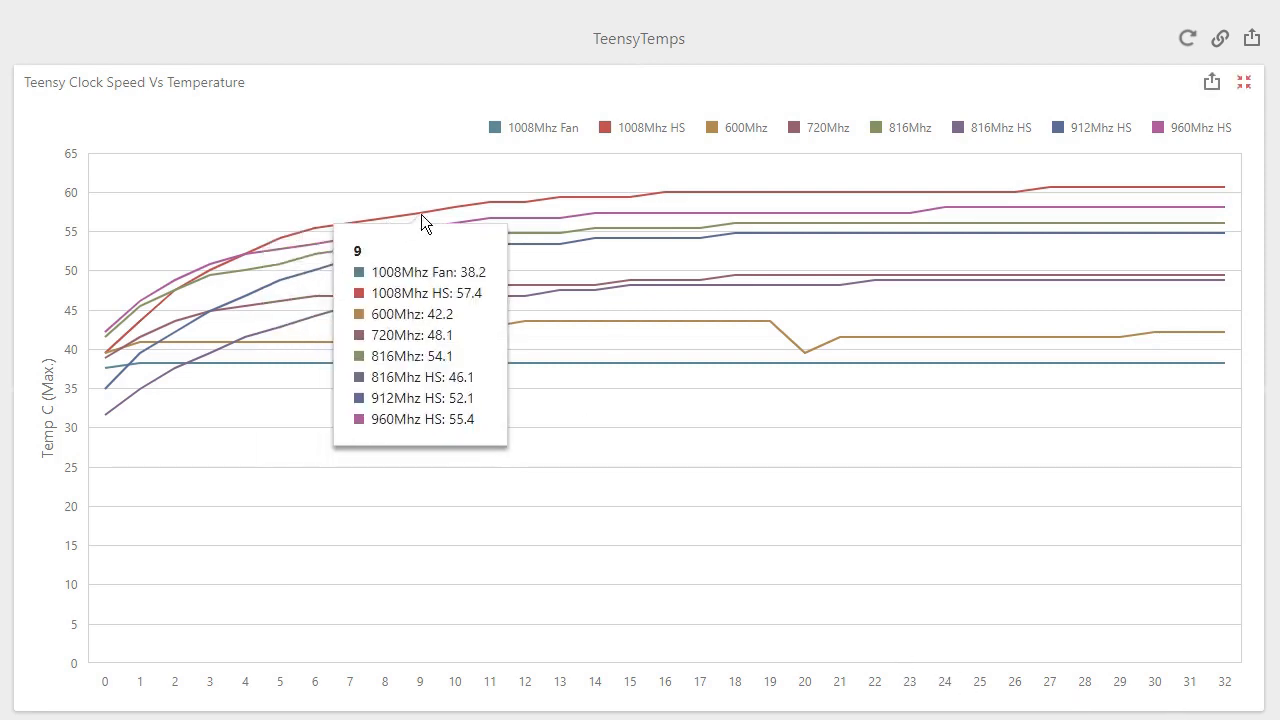
{"action": "mouse_move", "coordinate": [908, 212]}
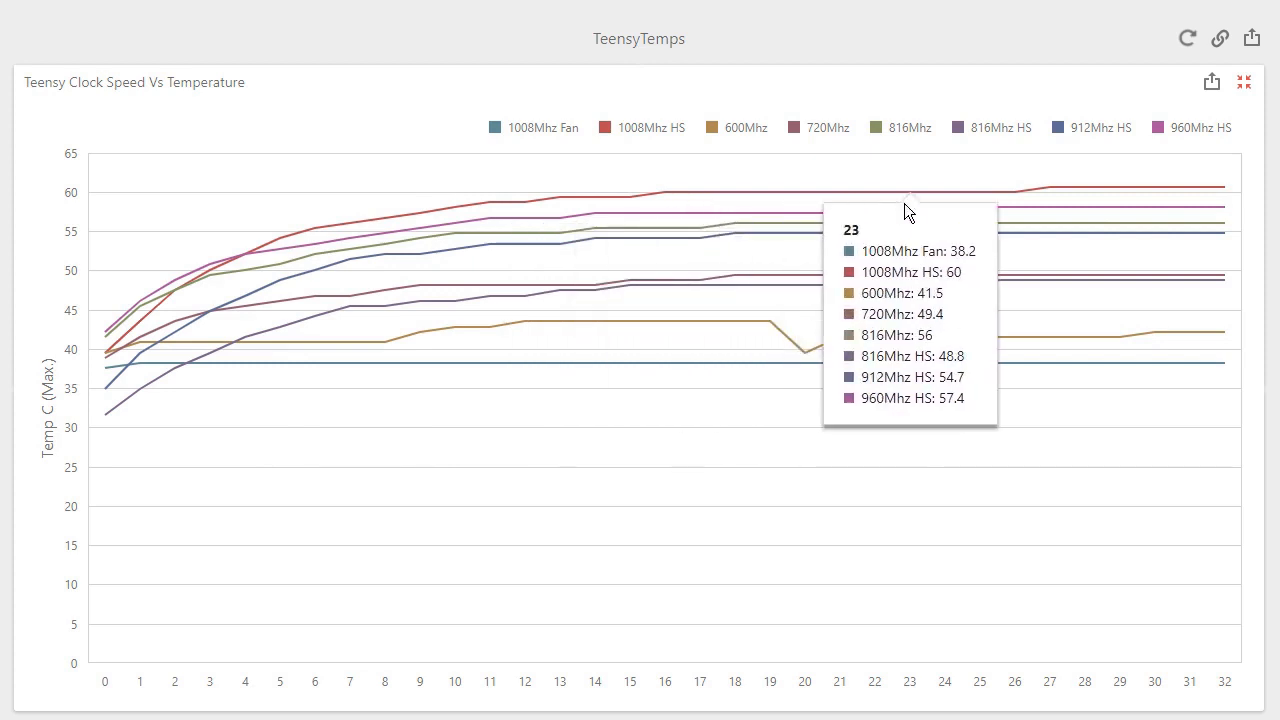
{"action": "mouse_move", "coordinate": [1120, 200]}
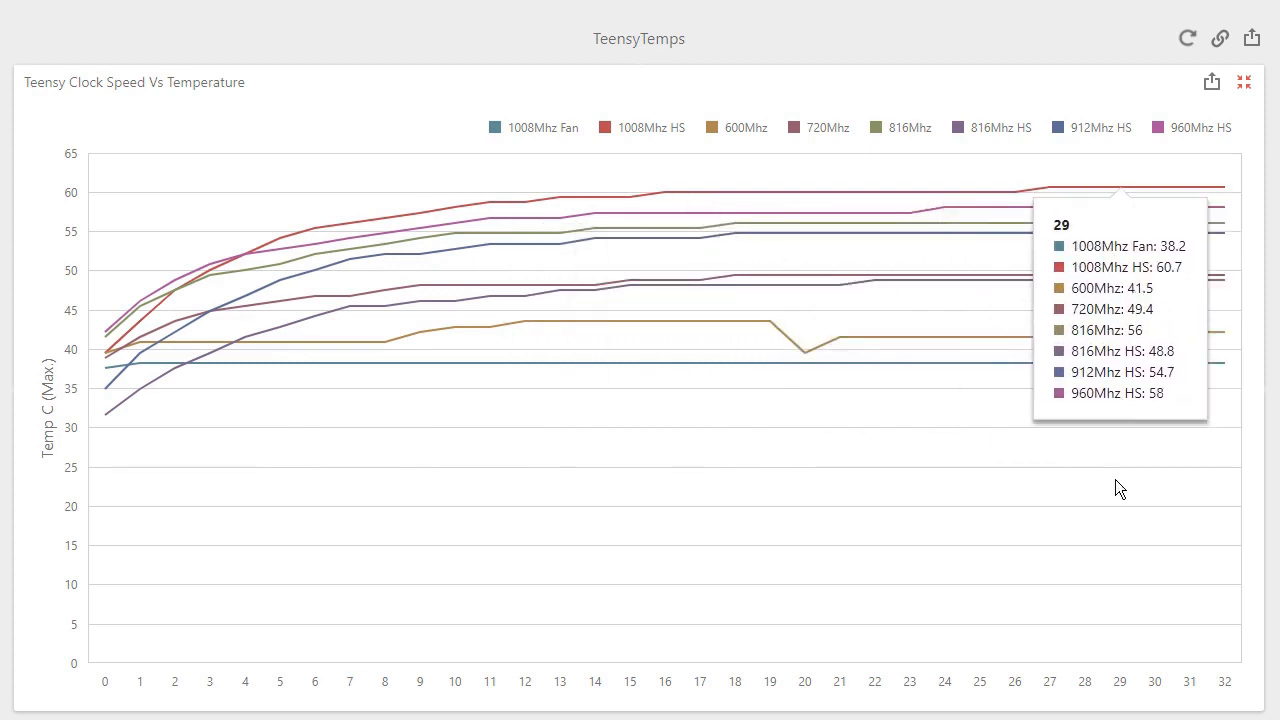
{"action": "mouse_move", "coordinate": [444, 64]}
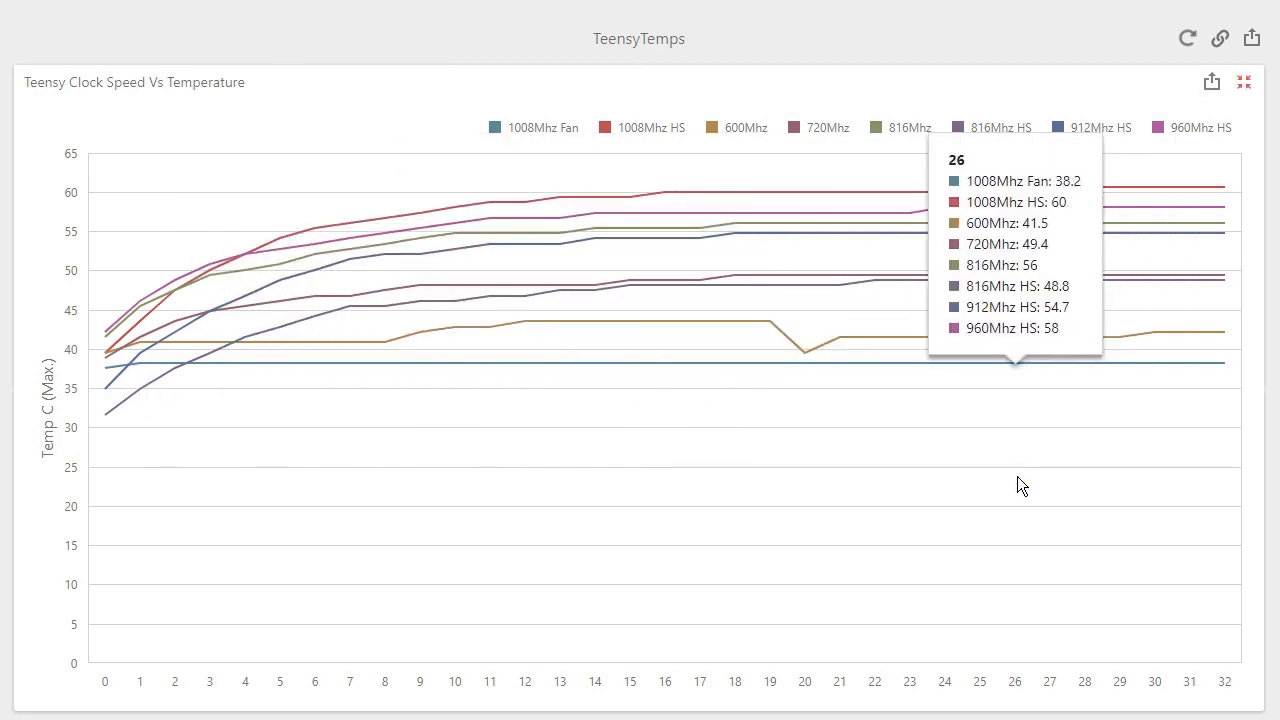
{"action": "mouse_move", "coordinate": [866, 88]}
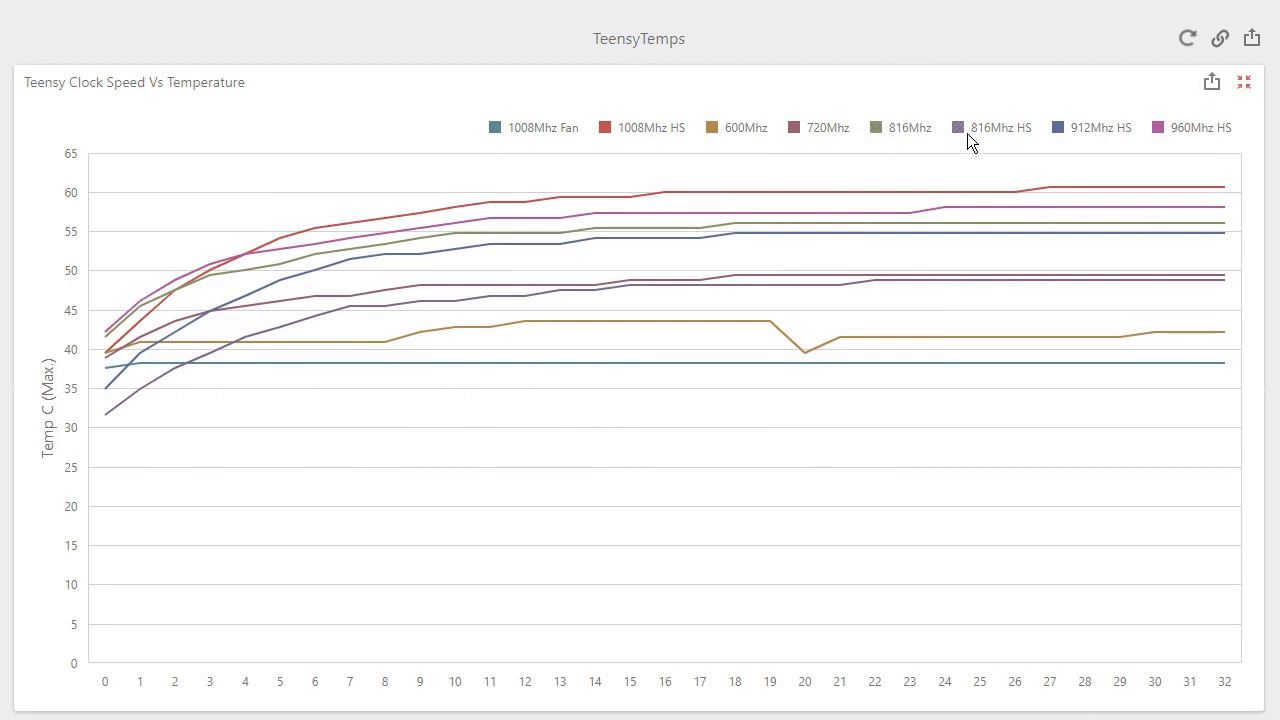
{"action": "mouse_move", "coordinate": [868, 190]}
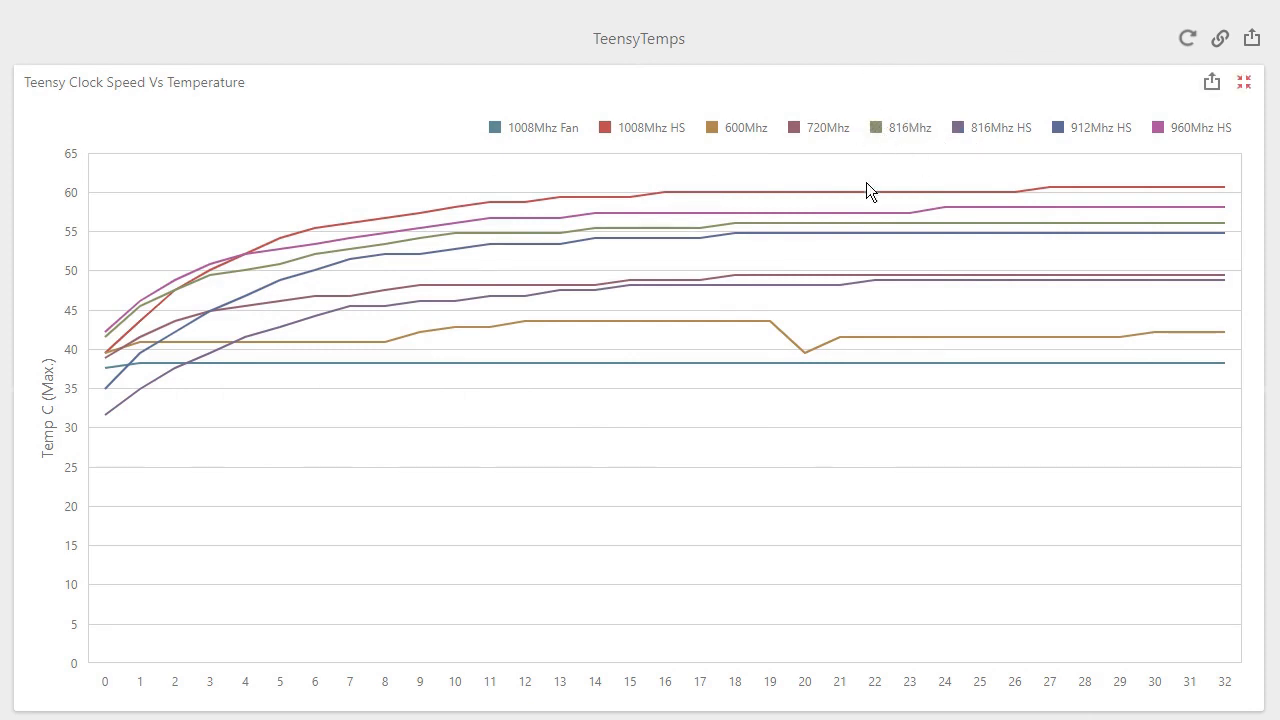
{"action": "mouse_move", "coordinate": [642, 236]}
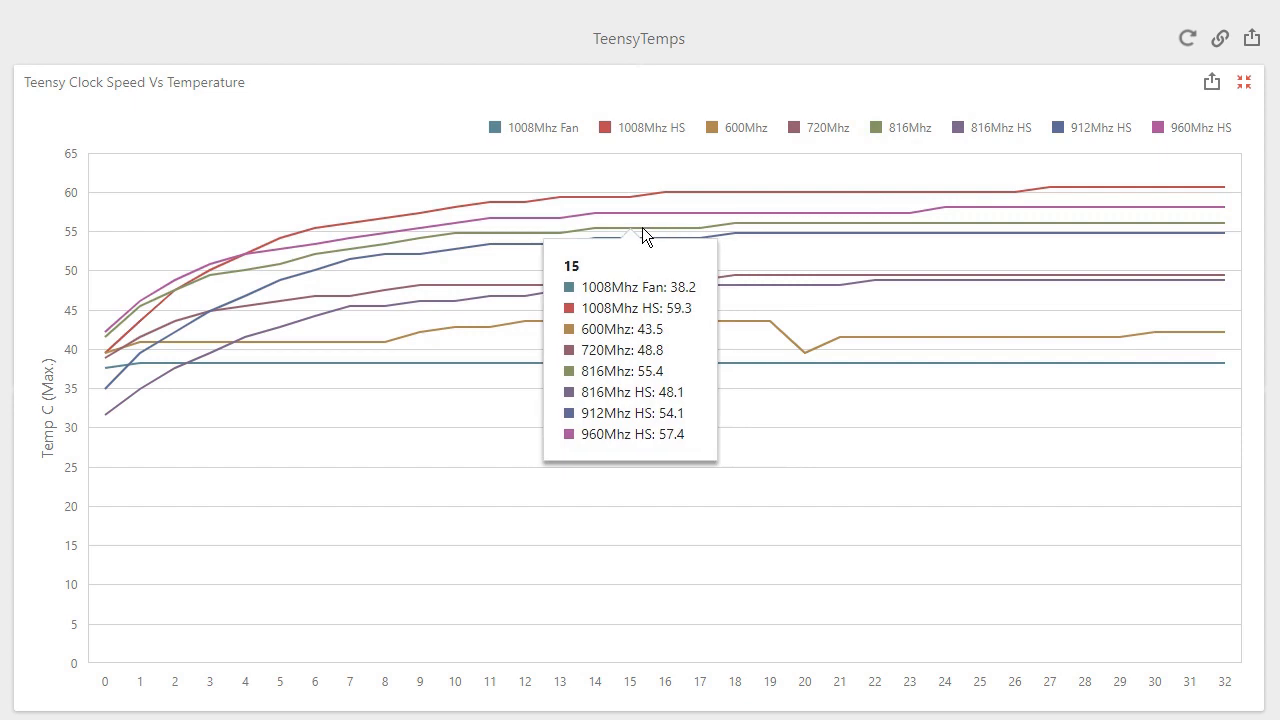
{"action": "mouse_move", "coordinate": [644, 264]}
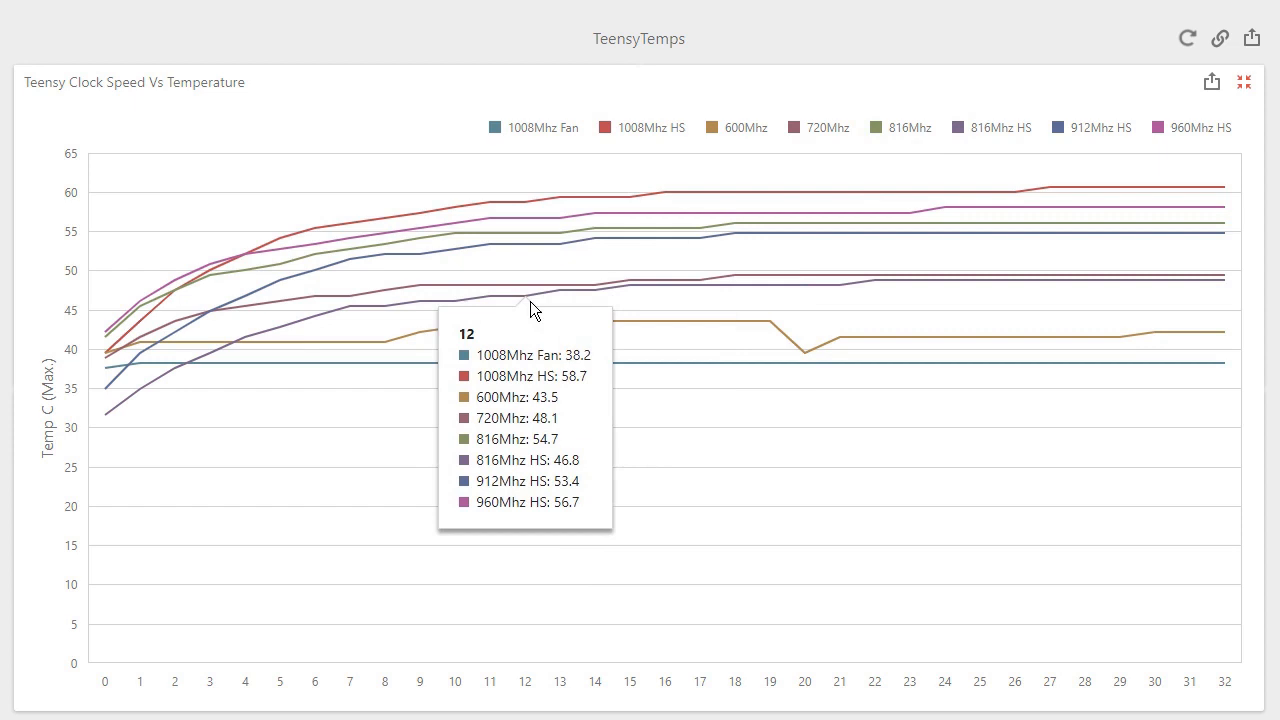
{"action": "mouse_move", "coordinate": [722, 308]}
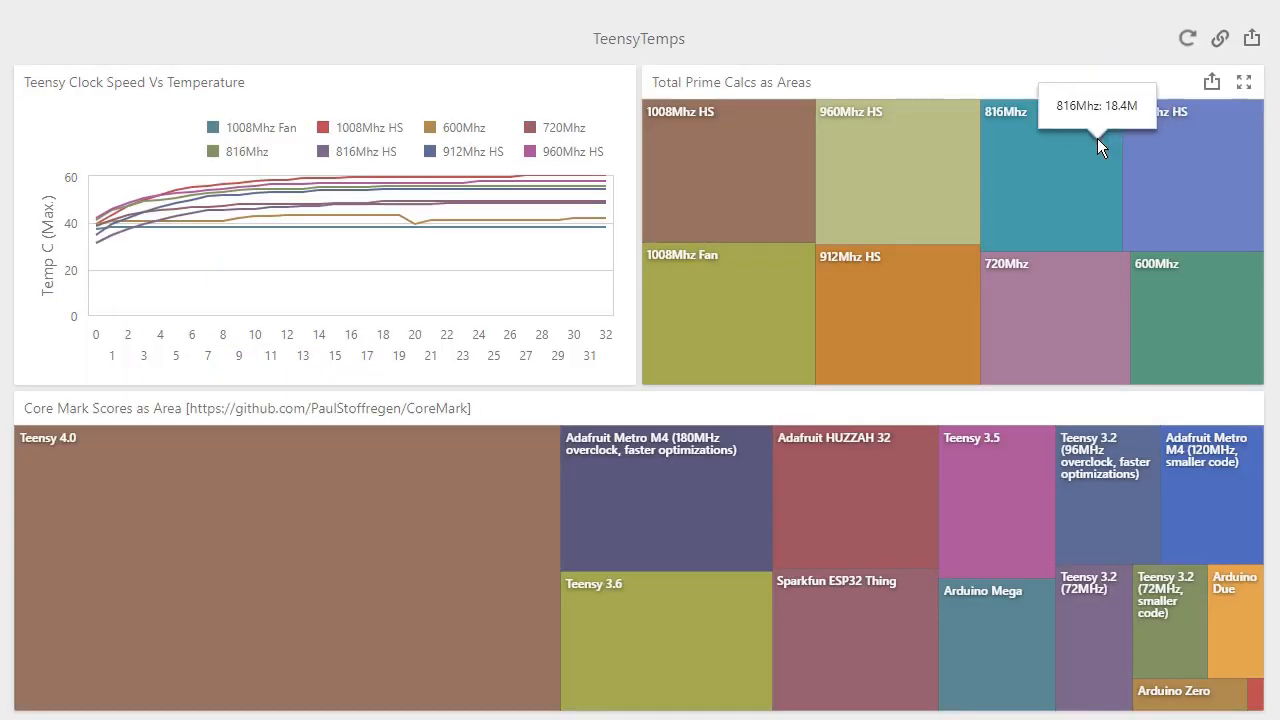
{"action": "left_click", "coordinate": [1244, 82]}
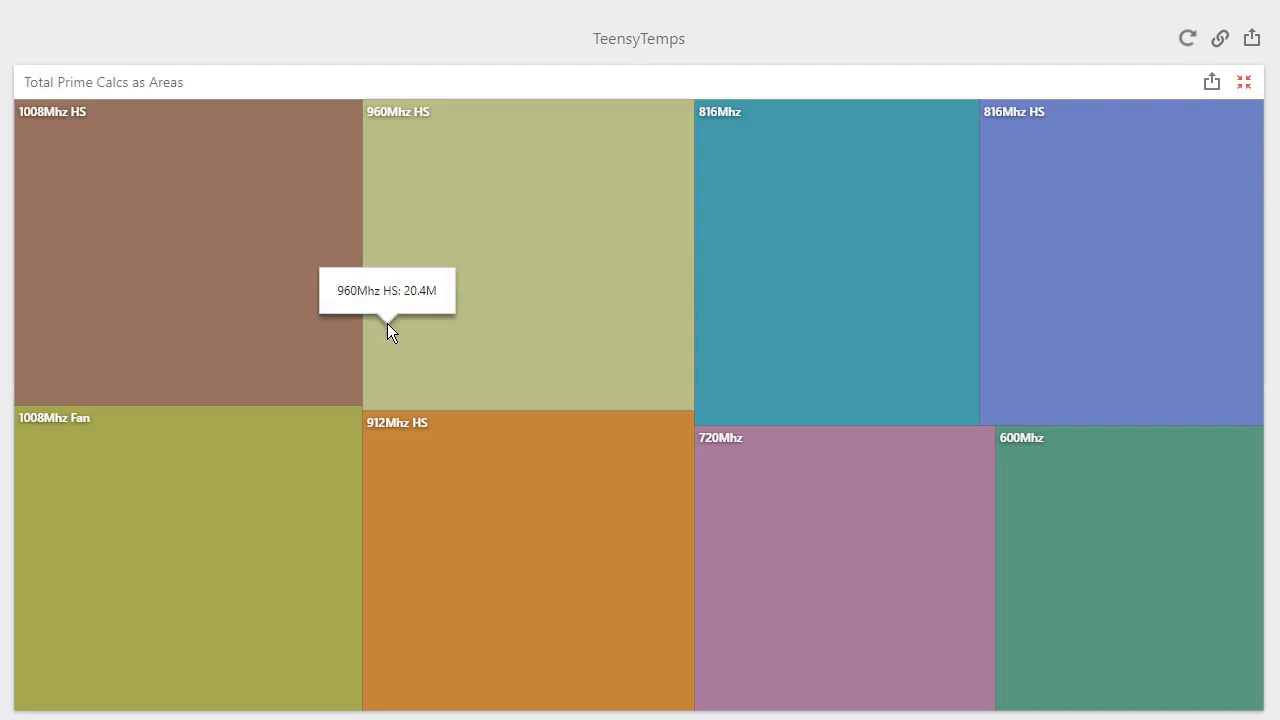
{"action": "mouse_move", "coordinate": [228, 280]}
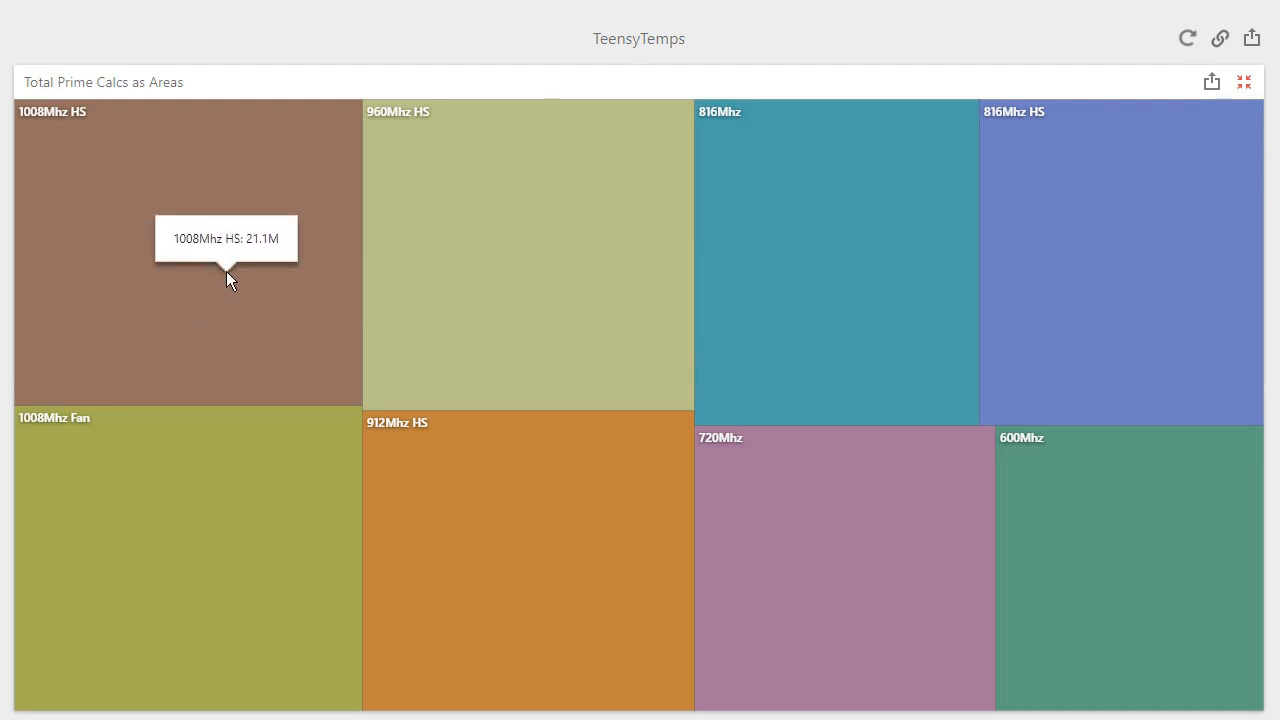
{"action": "mouse_move", "coordinate": [1190, 584]}
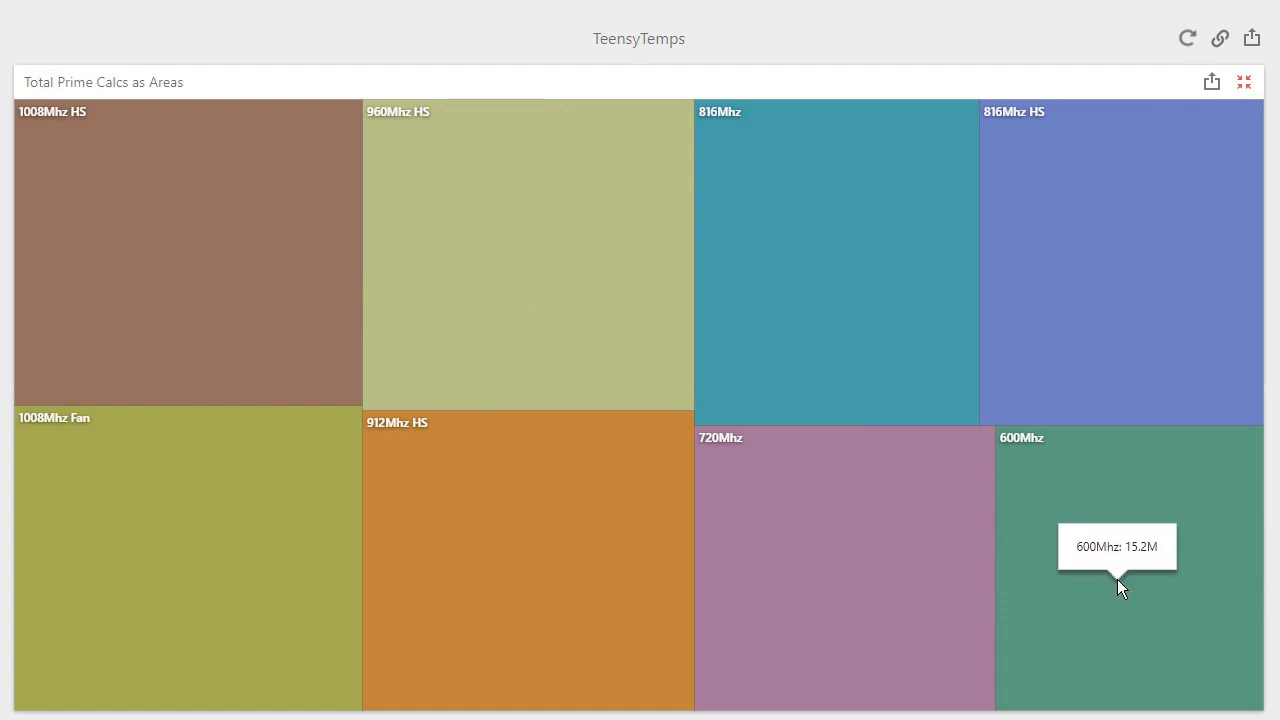
{"action": "left_click", "coordinate": [1244, 82]}
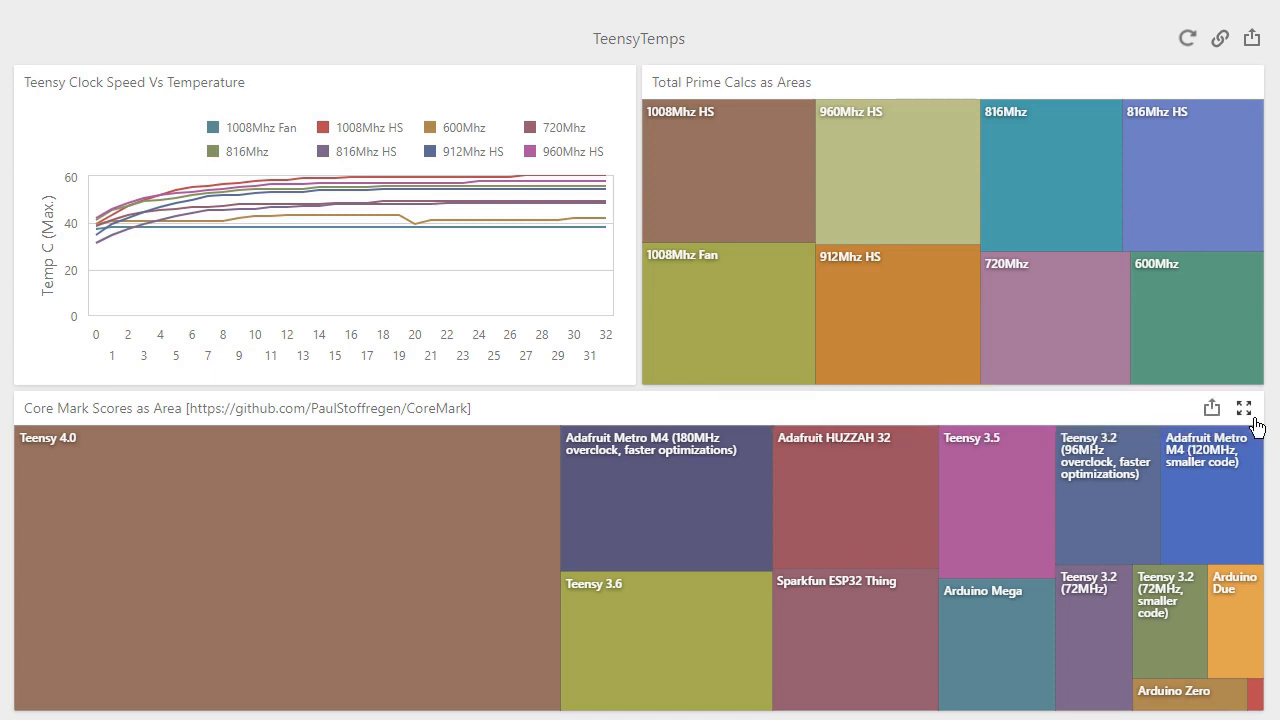
- Expand the Core Mark Scores as Area treemap to fill the dashboard
{"action": "left_click", "coordinate": [1244, 408]}
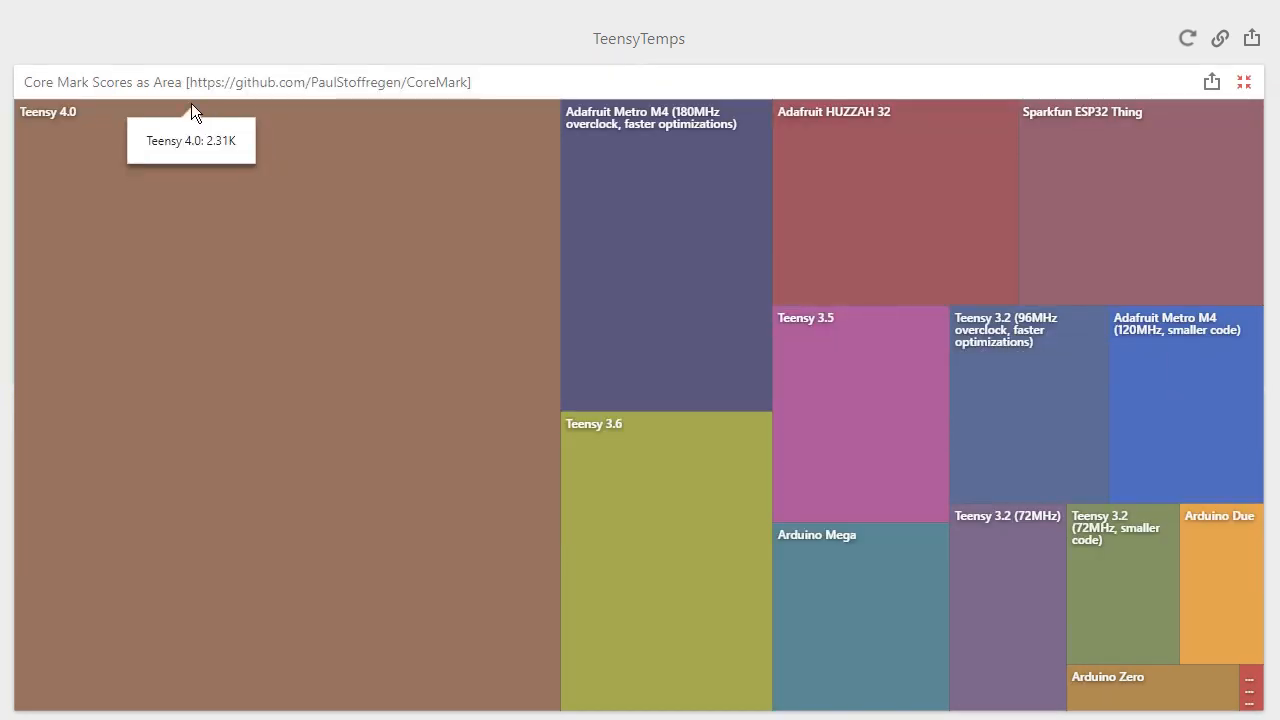
{"action": "mouse_move", "coordinate": [518, 24]}
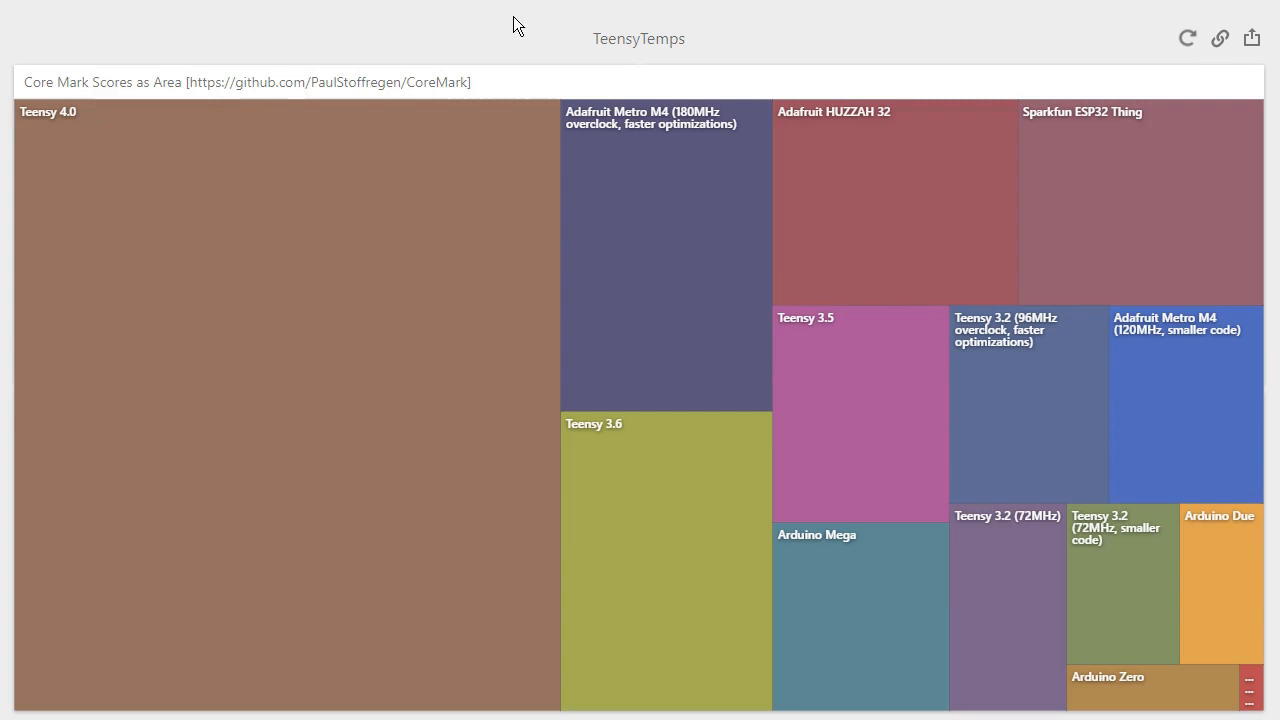
{"action": "mouse_move", "coordinate": [1072, 56]}
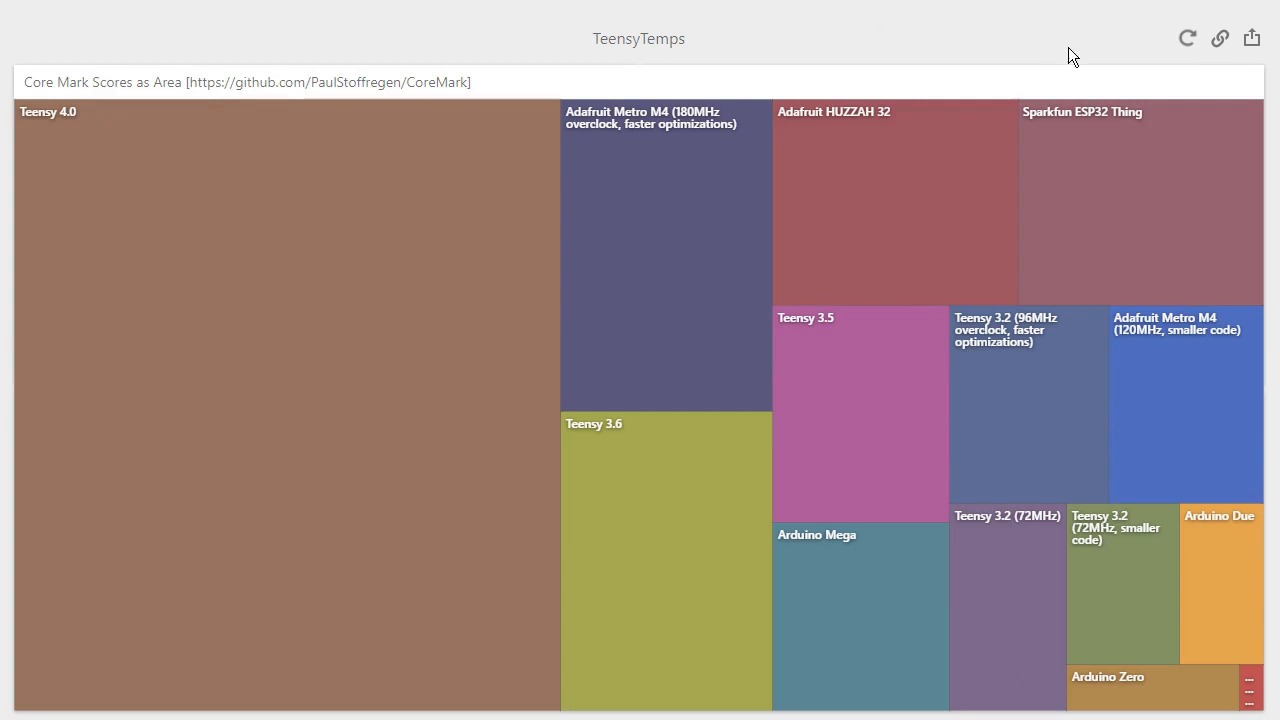
{"action": "mouse_move", "coordinate": [164, 244]}
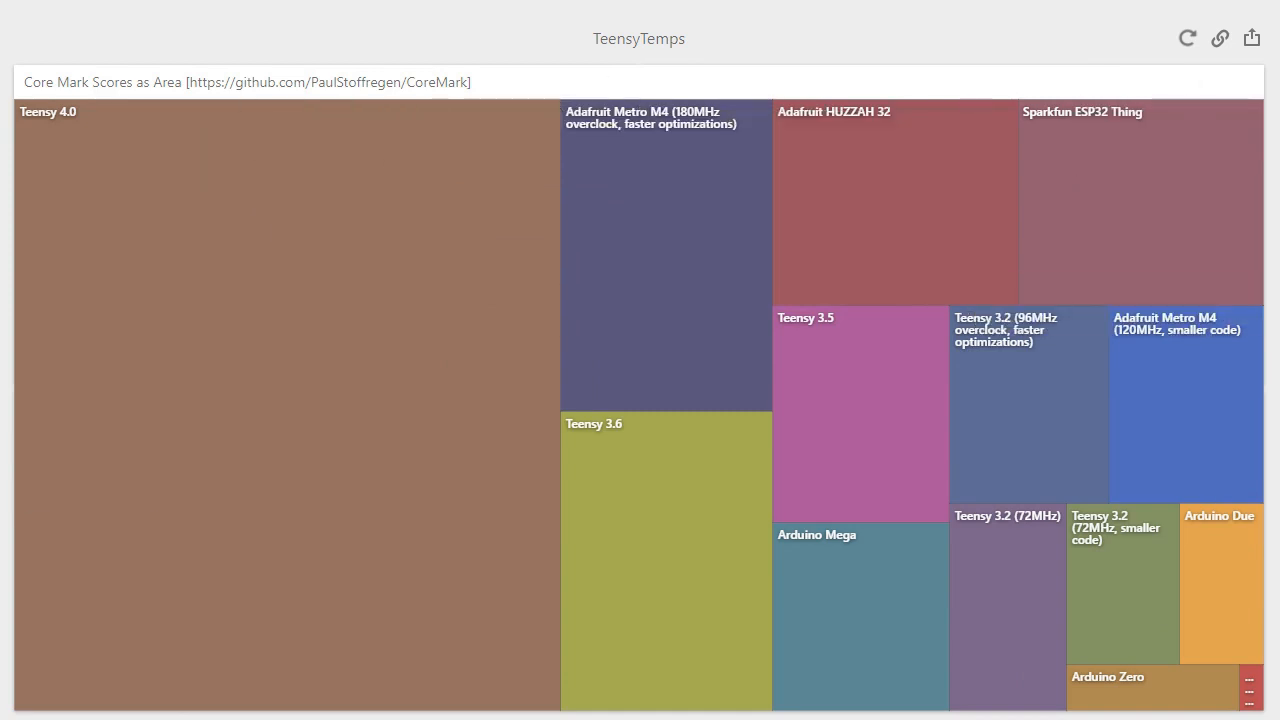
{"action": "mouse_move", "coordinate": [364, 570]}
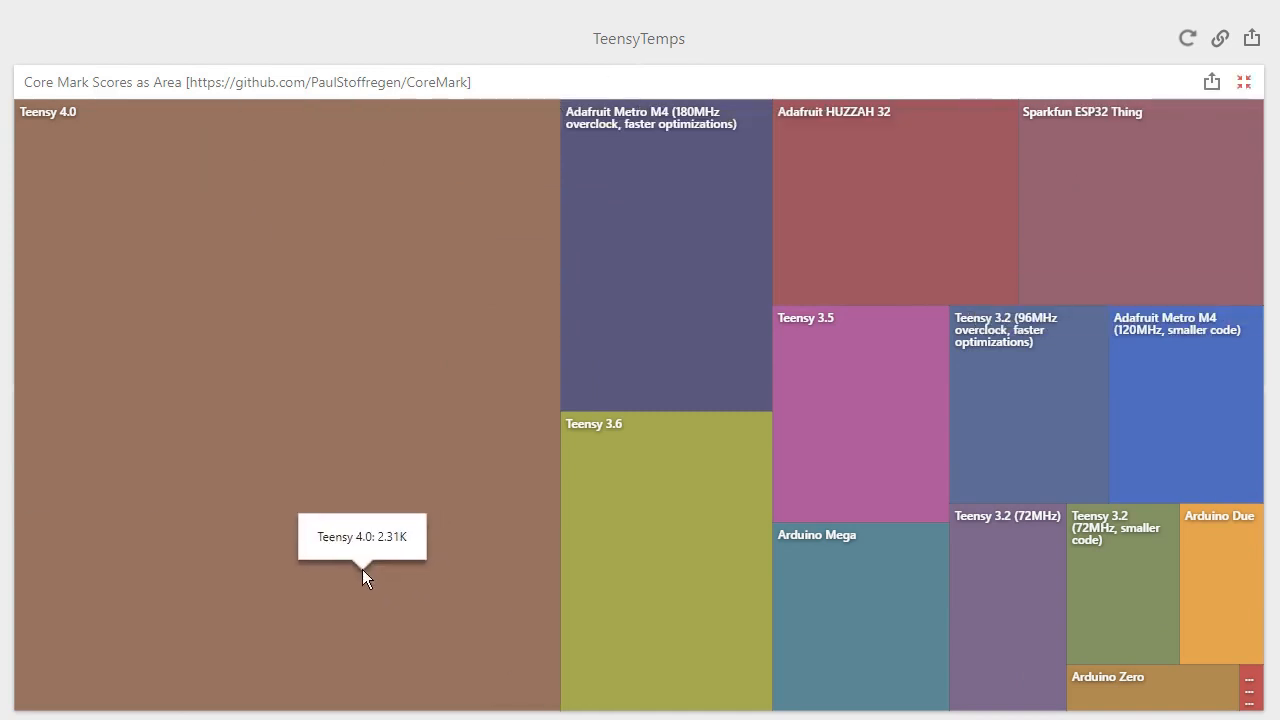
{"action": "mouse_move", "coordinate": [1050, 298]}
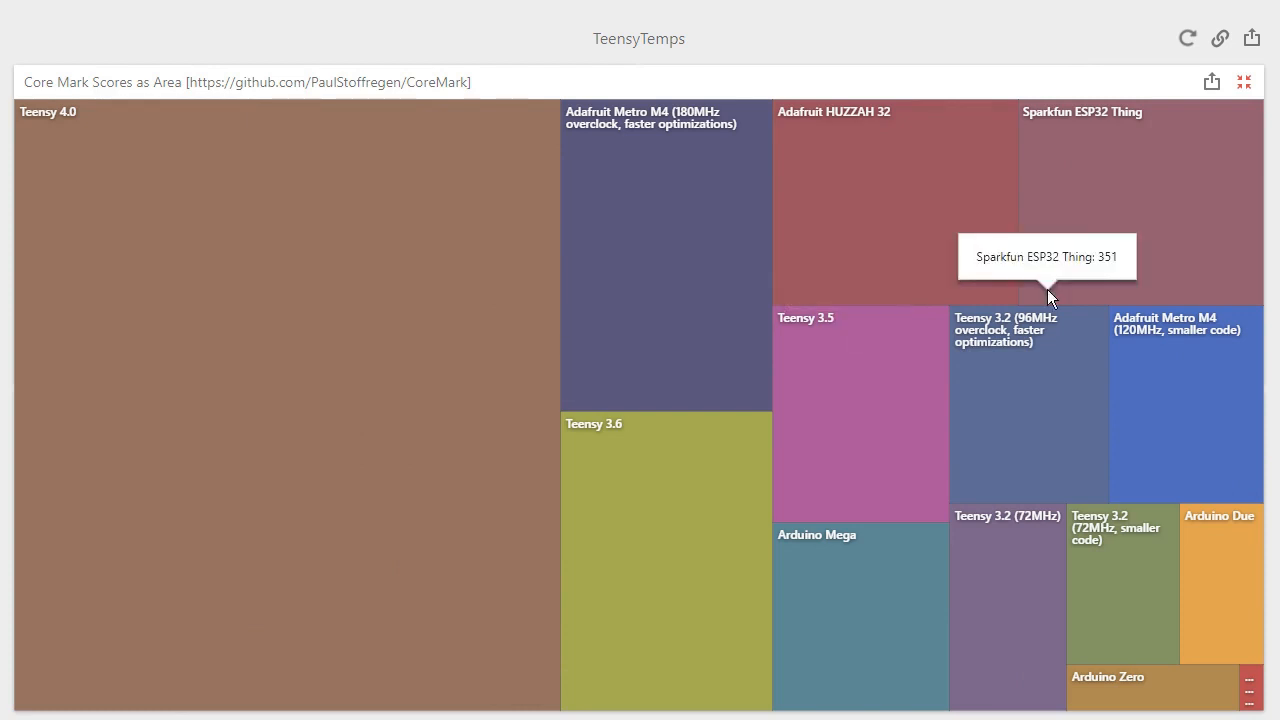
{"action": "mouse_move", "coordinate": [852, 432]}
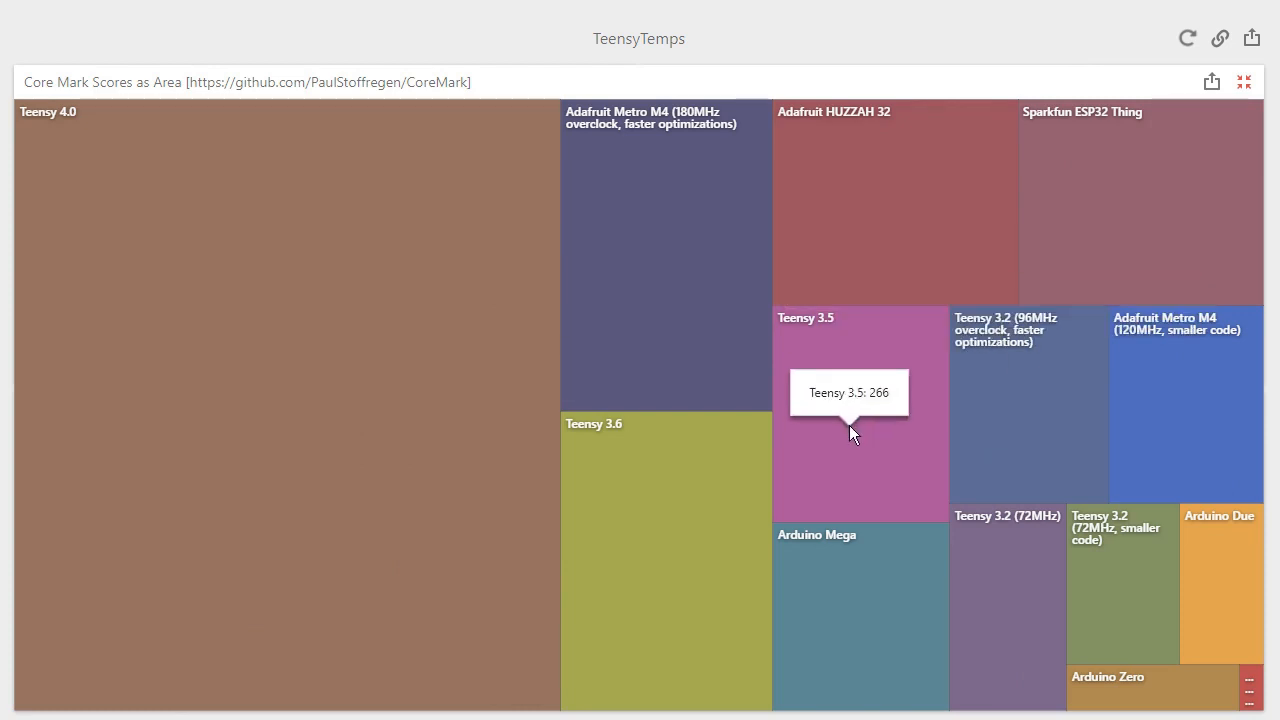
{"action": "mouse_move", "coordinate": [850, 440]}
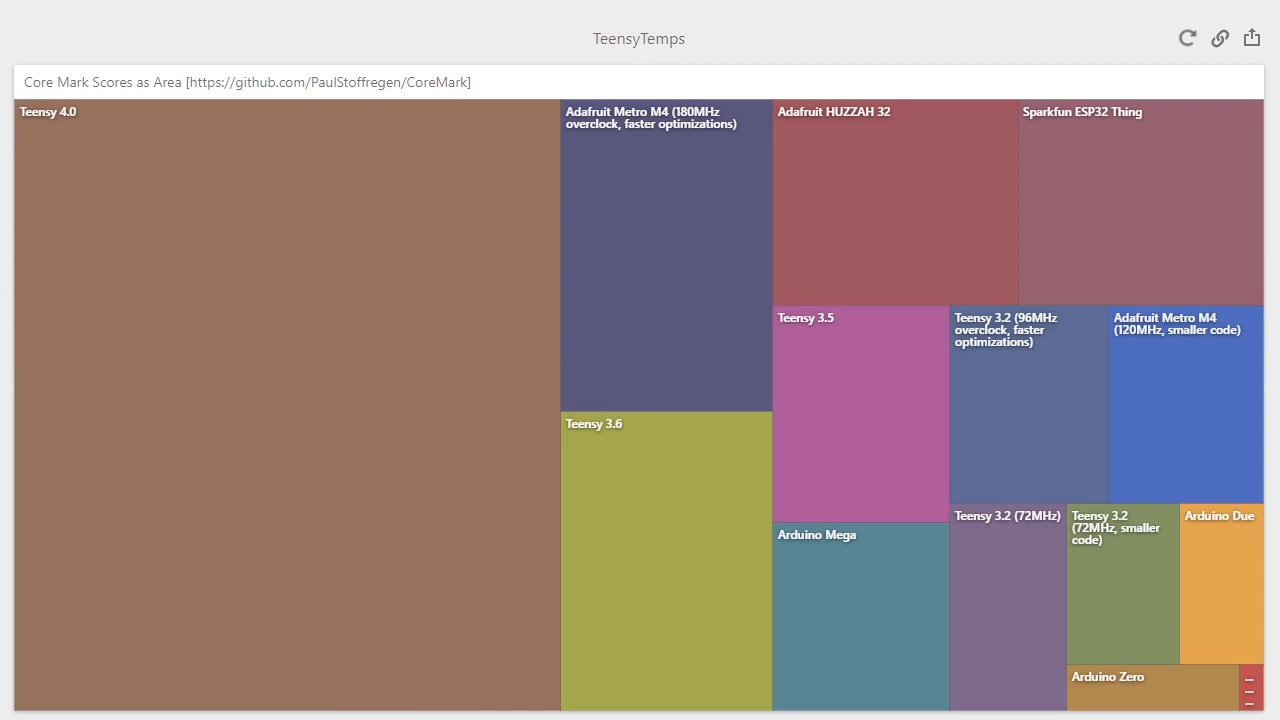